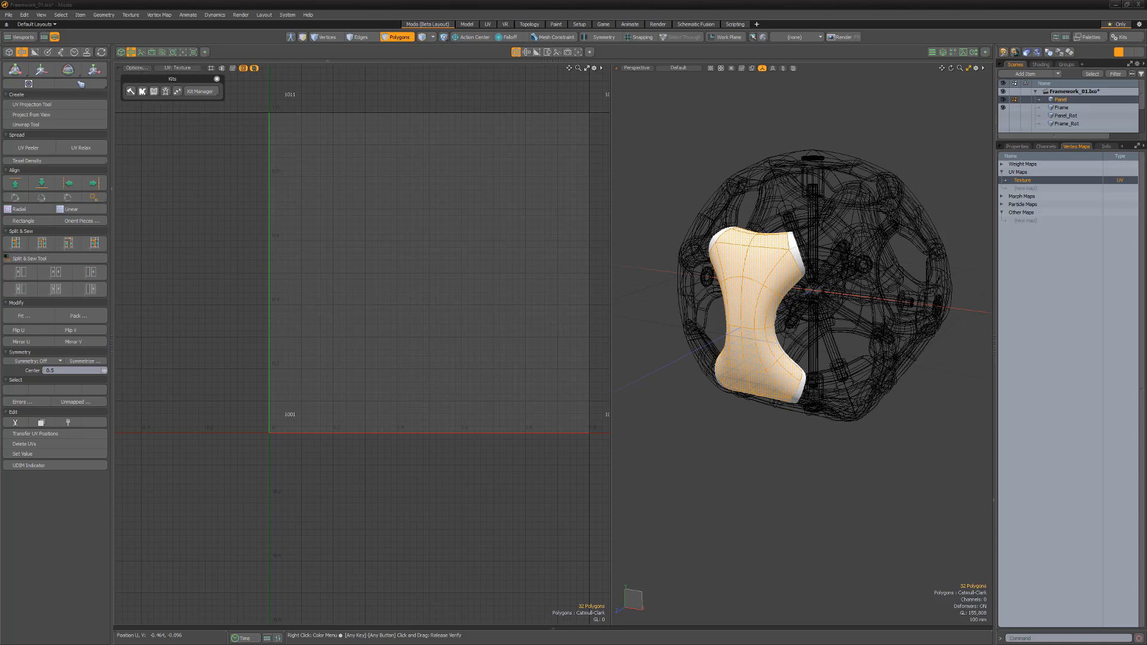
Step: Start the UV Projection Tool (planar, Z axis, manual settings) and begin editing Size X
click(35, 104)
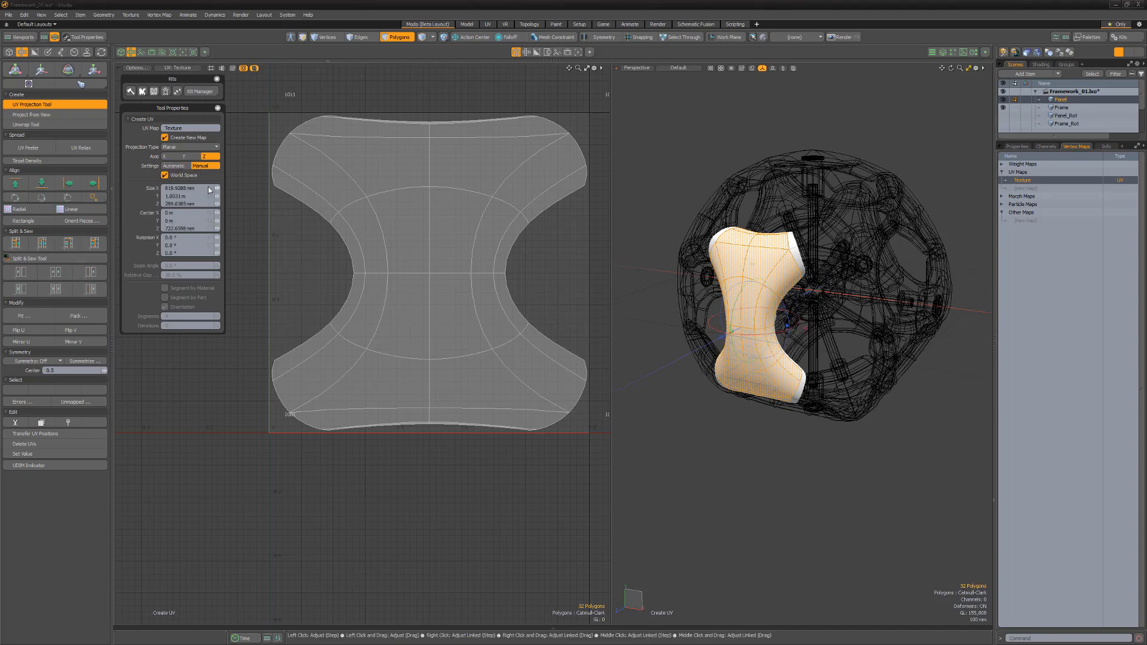
click(182, 189)
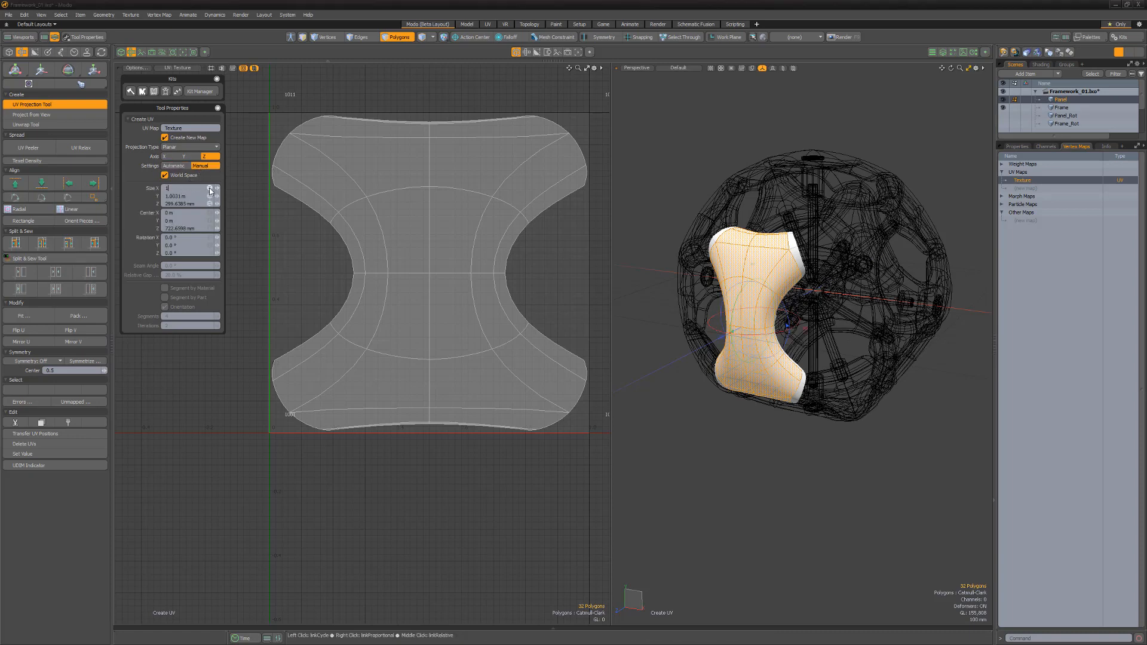